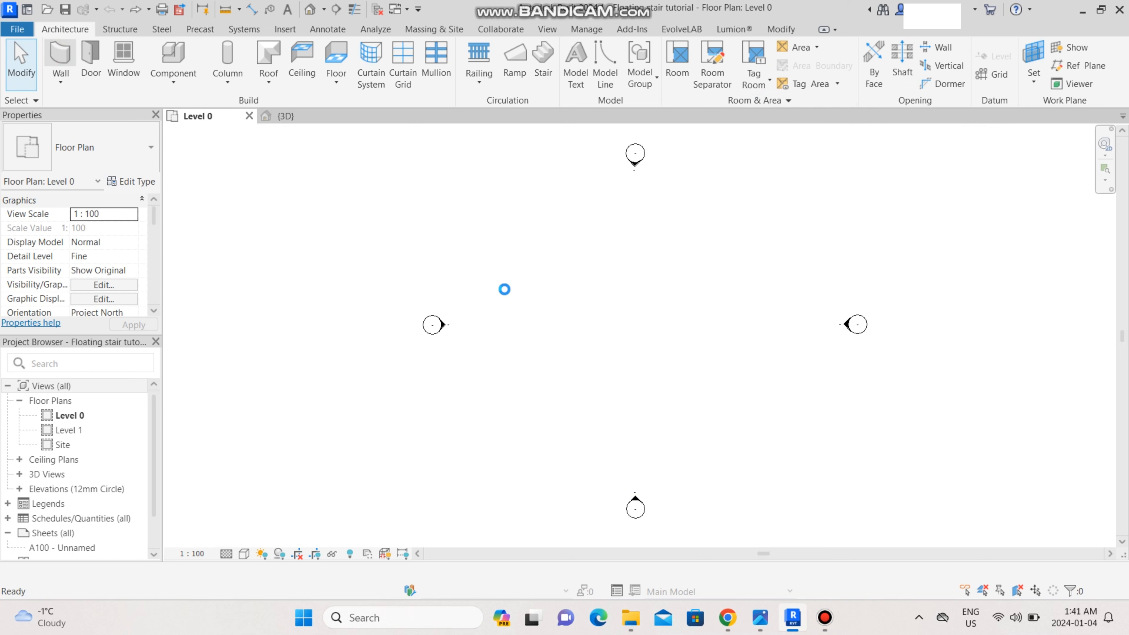
Step: Draw a straight horizontal wall across the middle of the Level 0 plan
{"action": "left_click_drag", "start_coordinate": [499, 283], "coordinate": [712, 283]}
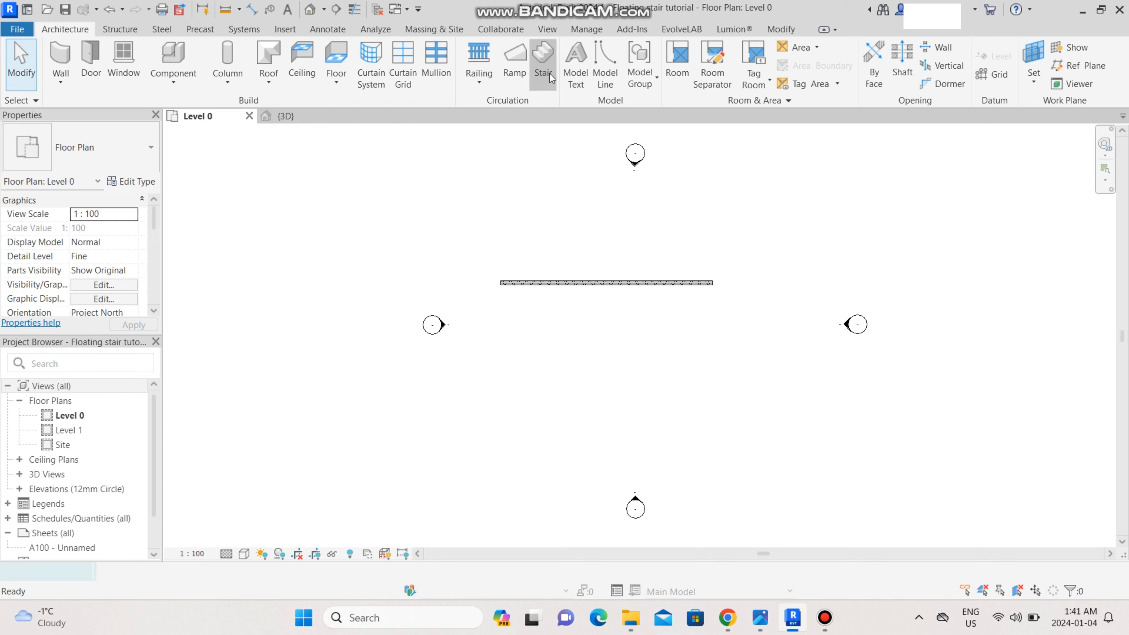
Step: Place a straight stair run beside the wall, located by its Exterior Support: Left edge
{"action": "left_click", "coordinate": [543, 54]}
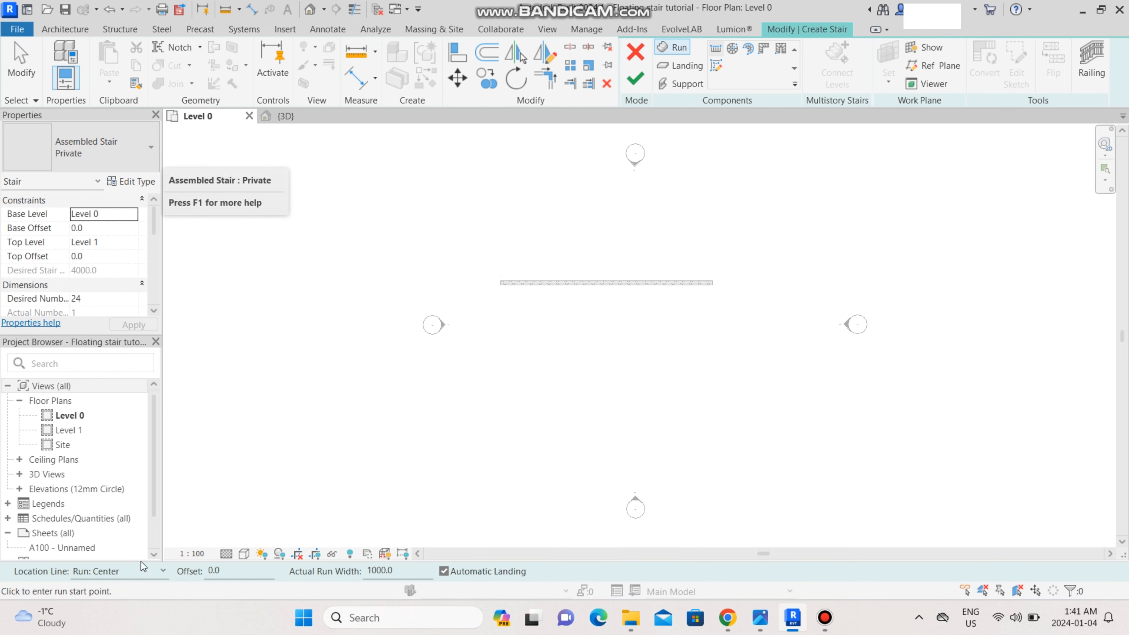
{"action": "left_click", "coordinate": [163, 571]}
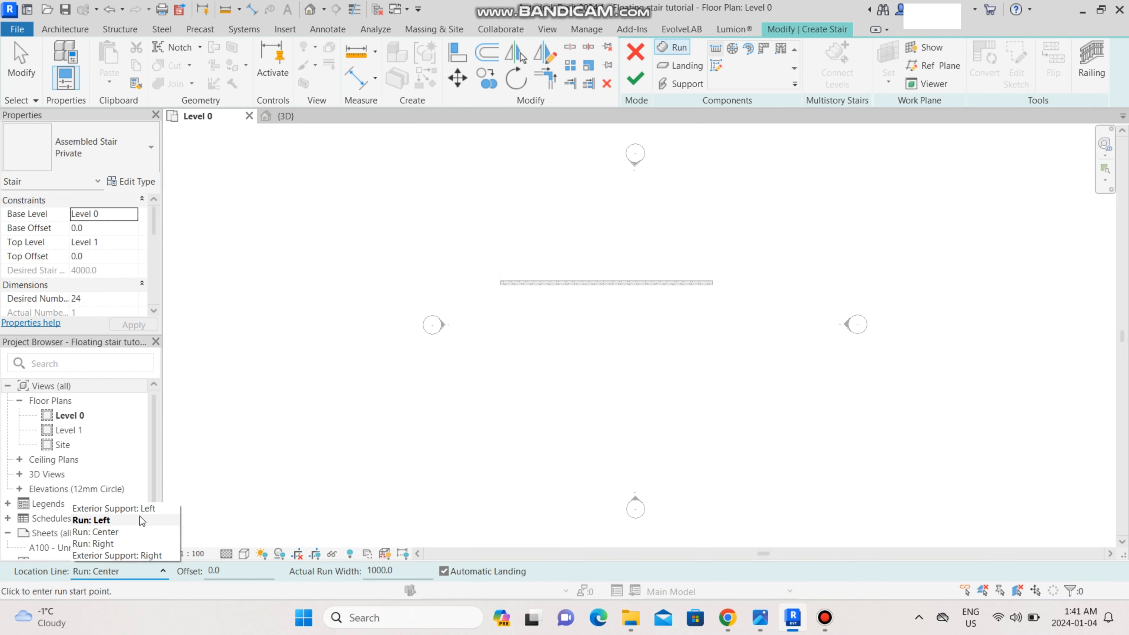
{"action": "left_click", "coordinate": [114, 508]}
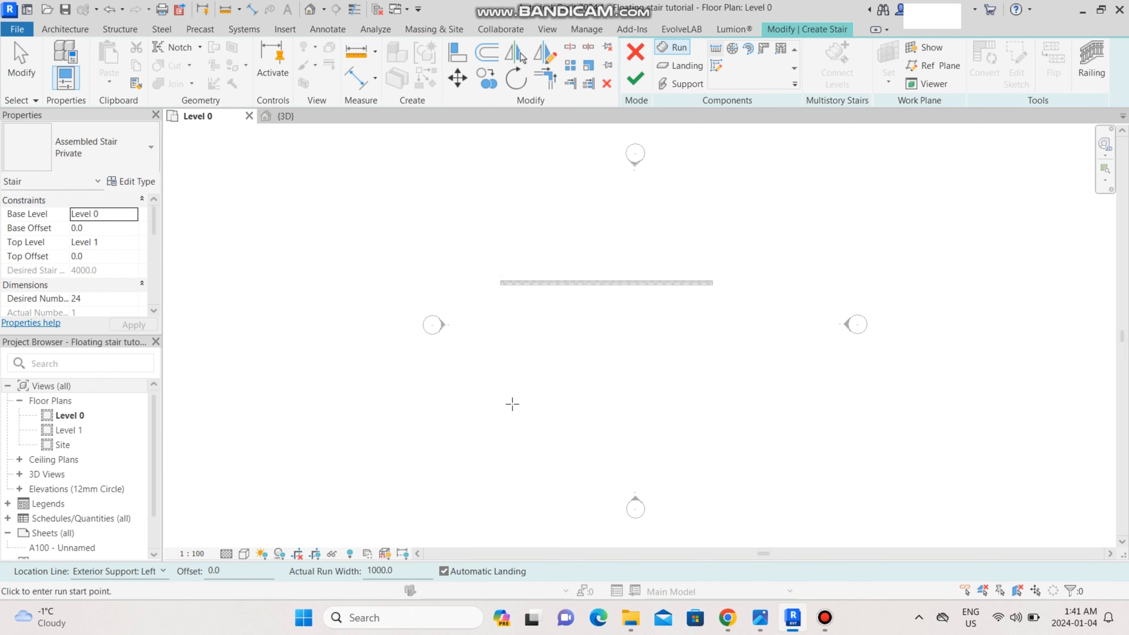
{"action": "left_click", "coordinate": [509, 286]}
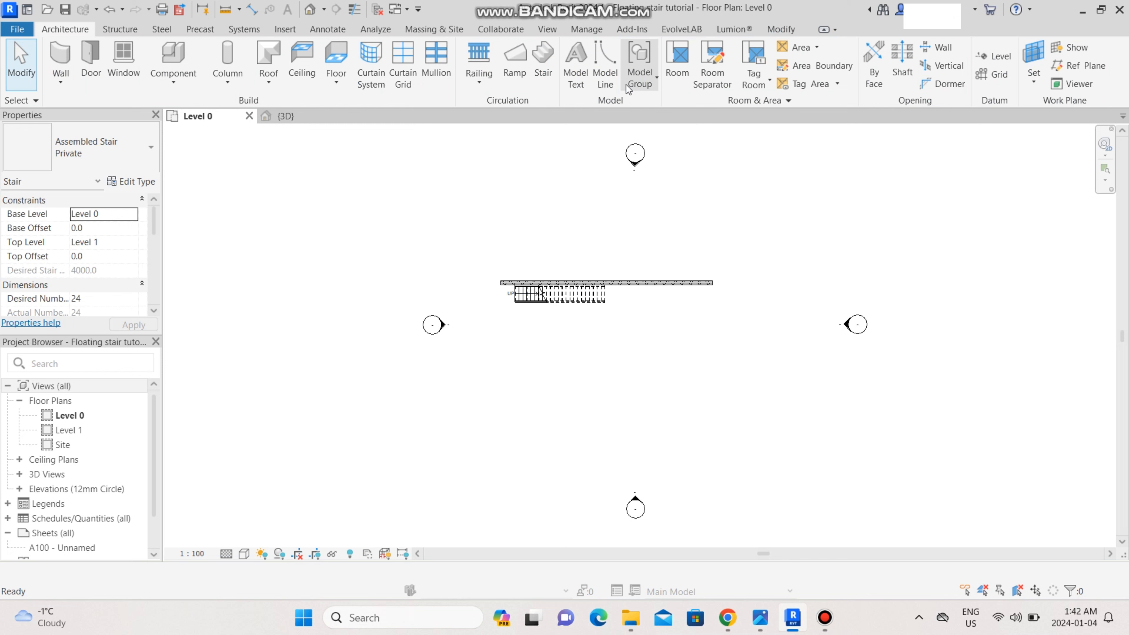
Step: View the stair in 3D, delete its railing and bring up the stair's type properties
{"action": "left_click", "coordinate": [286, 116]}
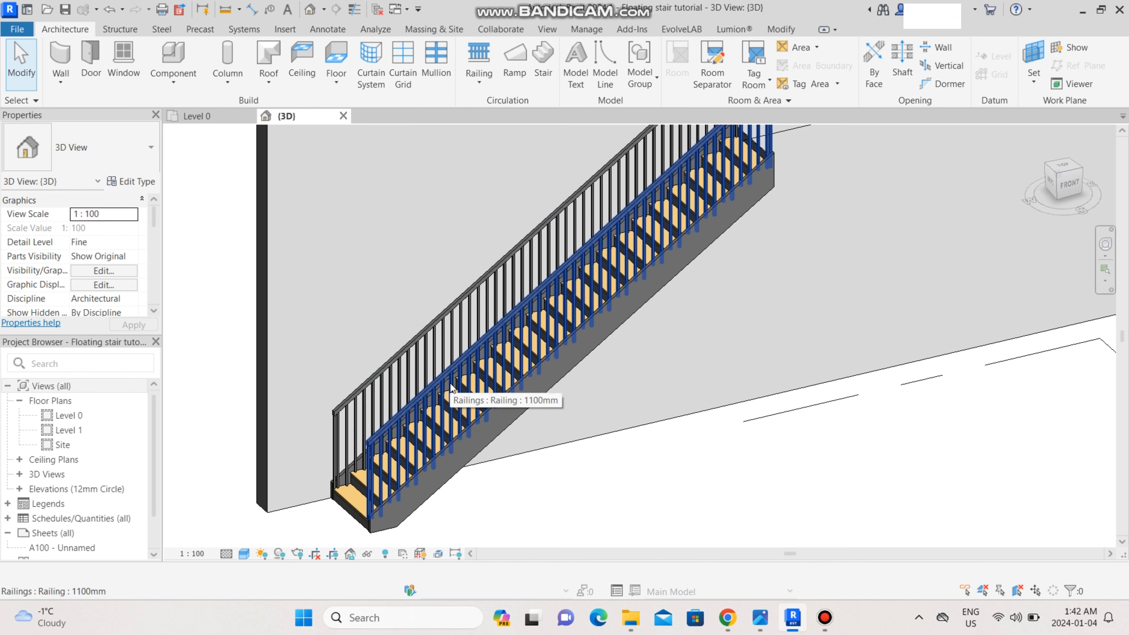
{"action": "right_click", "coordinate": [453, 387]}
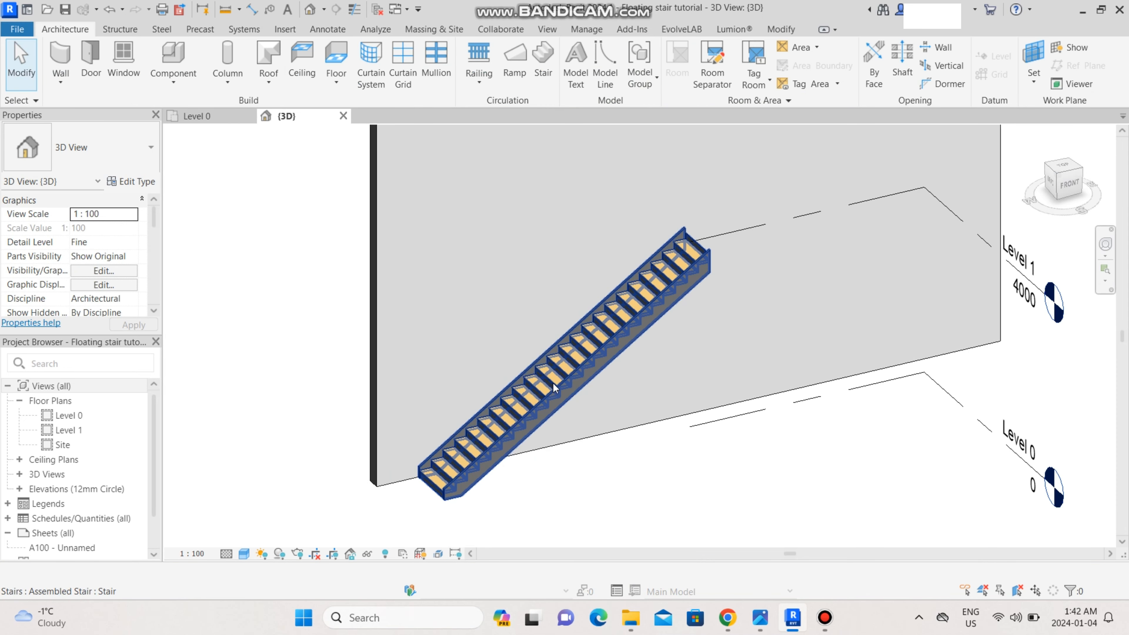
{"action": "left_click", "coordinate": [554, 389]}
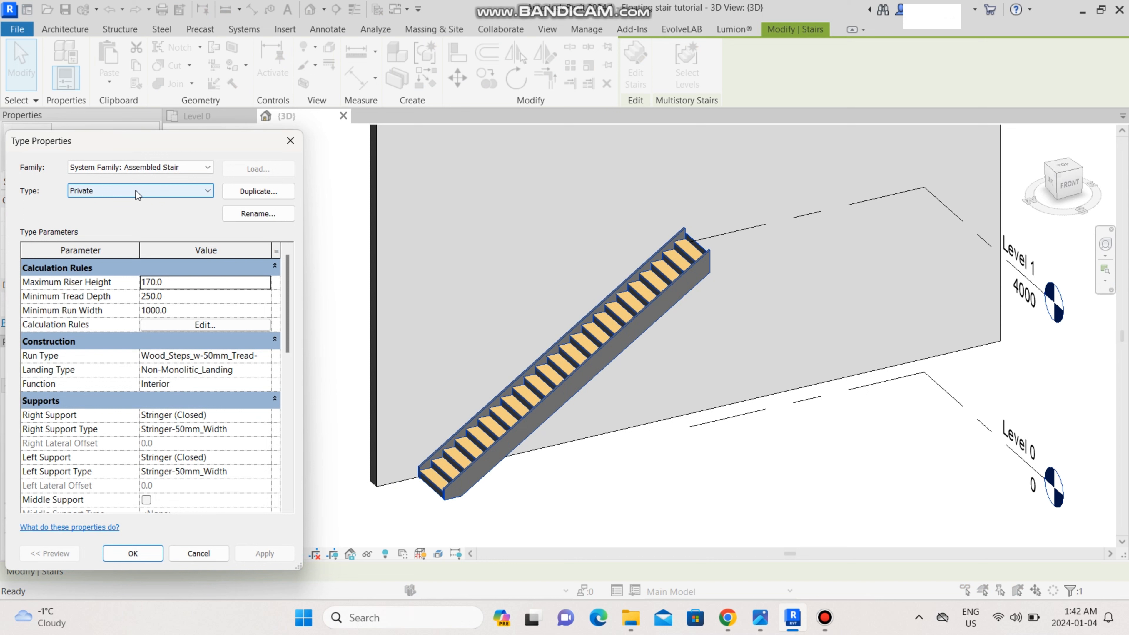
Step: Set the stair type's Right Support and Left Support to None
{"action": "scroll", "scroll_direction": "down", "scroll_amount": 3}
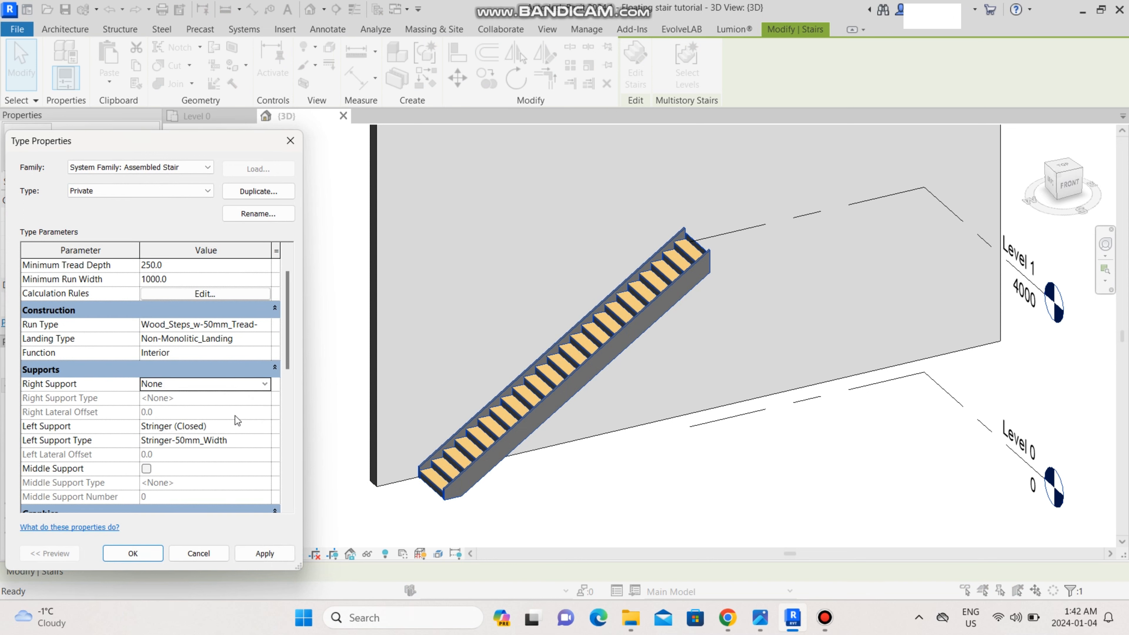
{"action": "scroll", "scroll_direction": "down", "scroll_amount": 3}
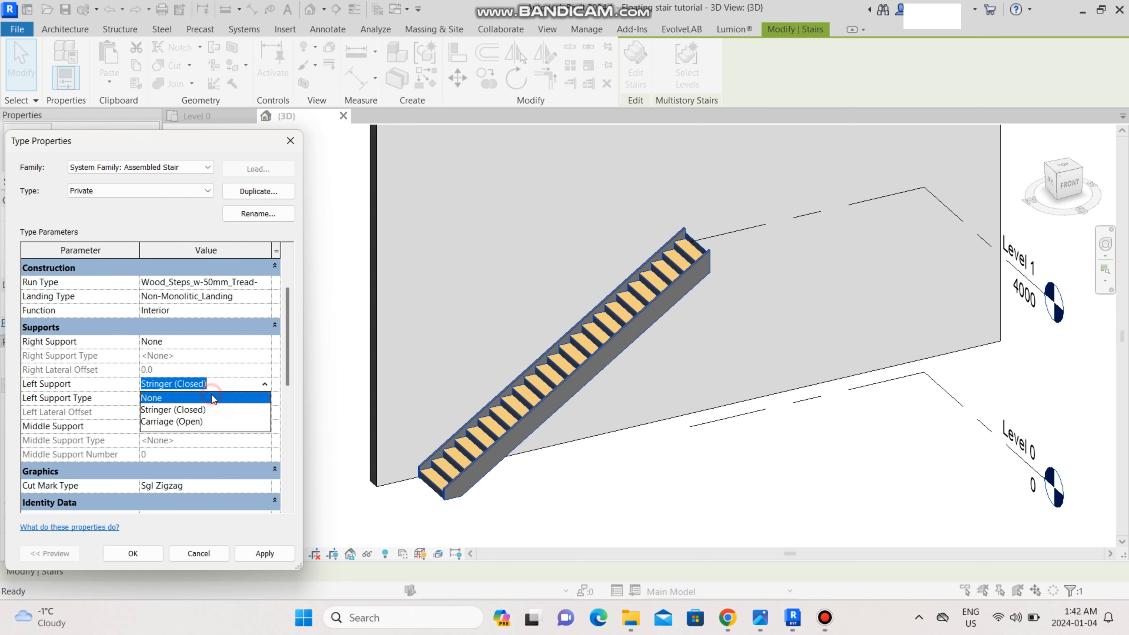
{"action": "left_click", "coordinate": [151, 397]}
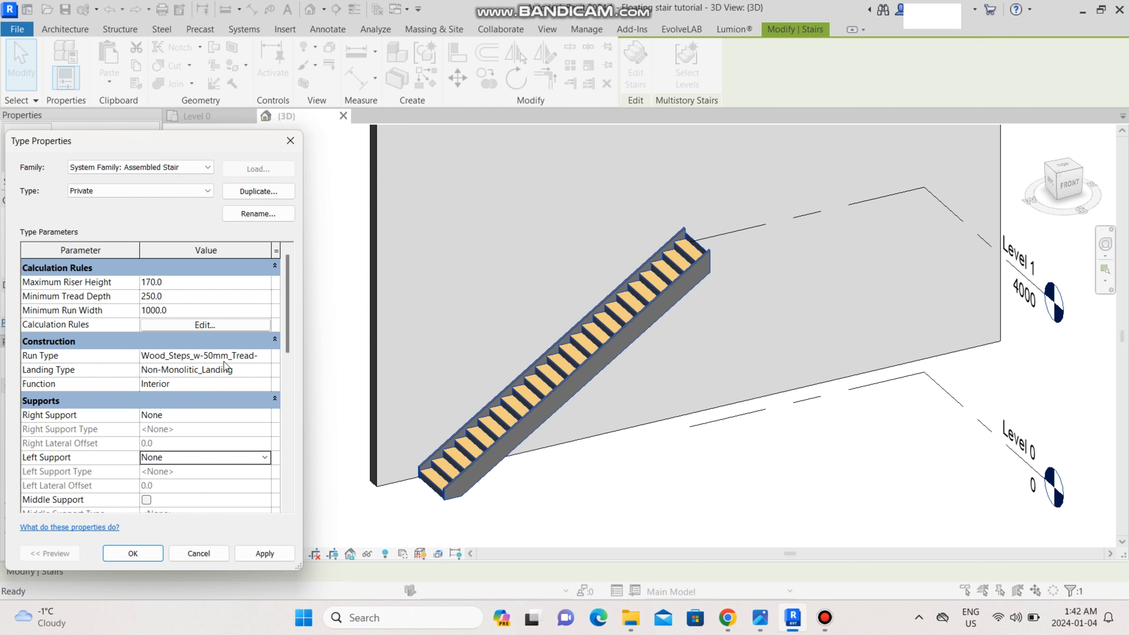
Step: In the run type, turn off risers and set tread thickness to 60 mm
{"action": "left_click", "coordinate": [264, 355]}
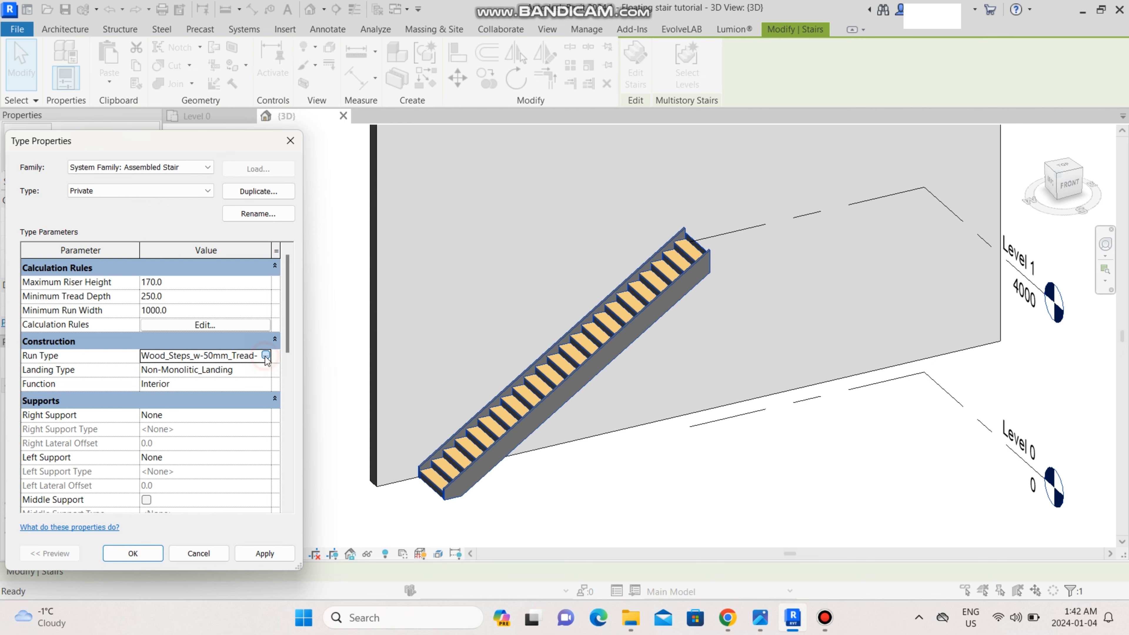
{"action": "left_click", "coordinate": [264, 355]}
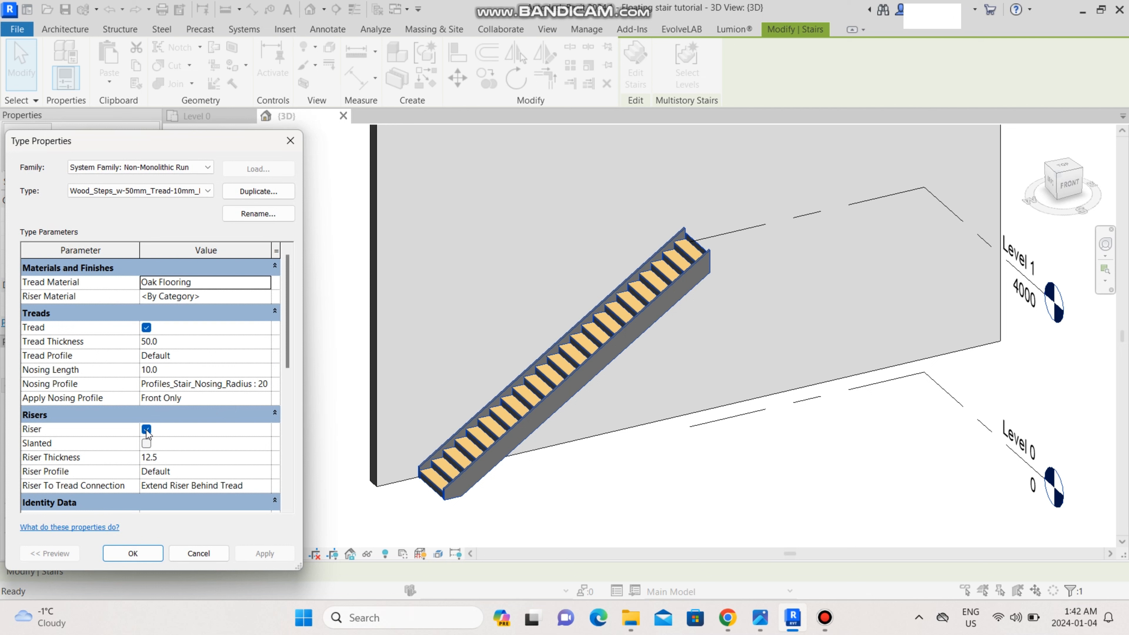
{"action": "left_click", "coordinate": [145, 429]}
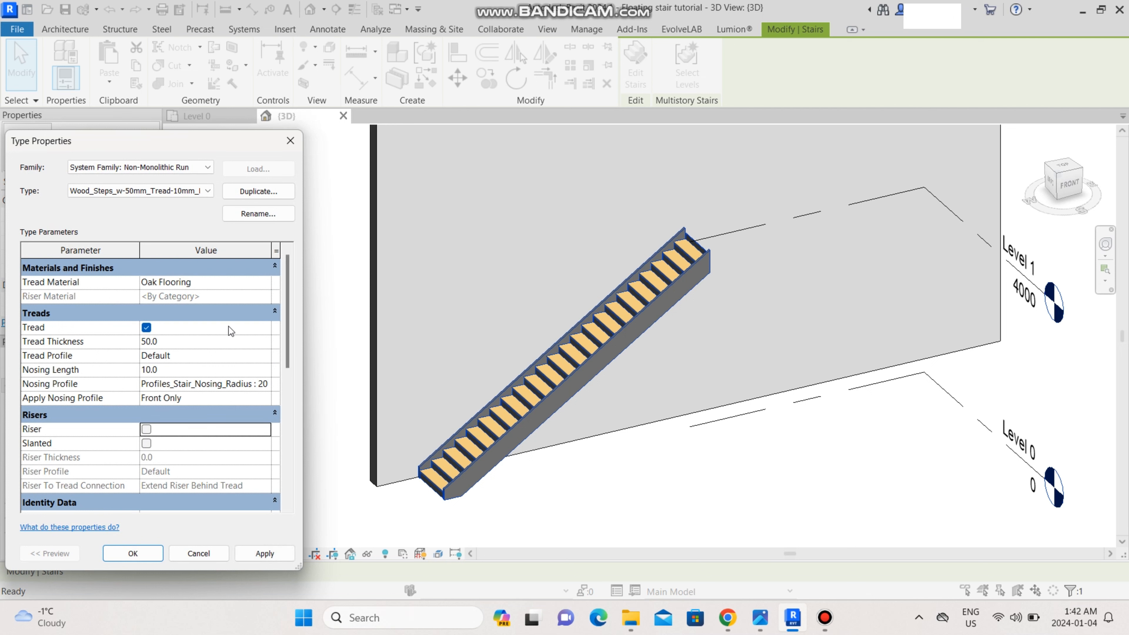
{"action": "left_click", "coordinate": [150, 342]}
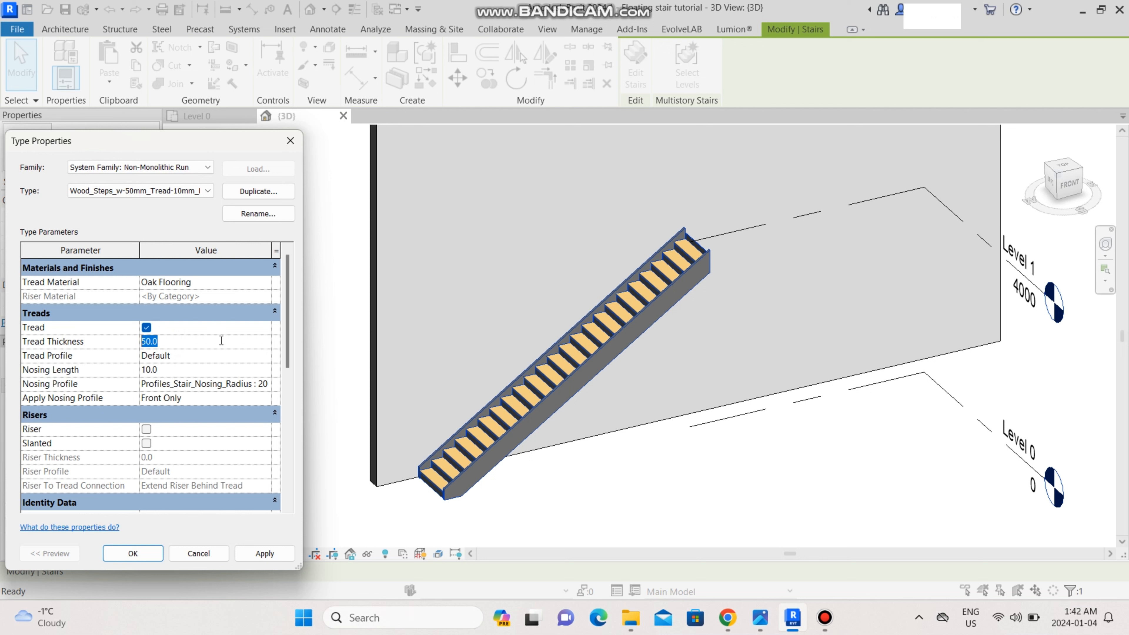
{"action": "type", "text": "60"}
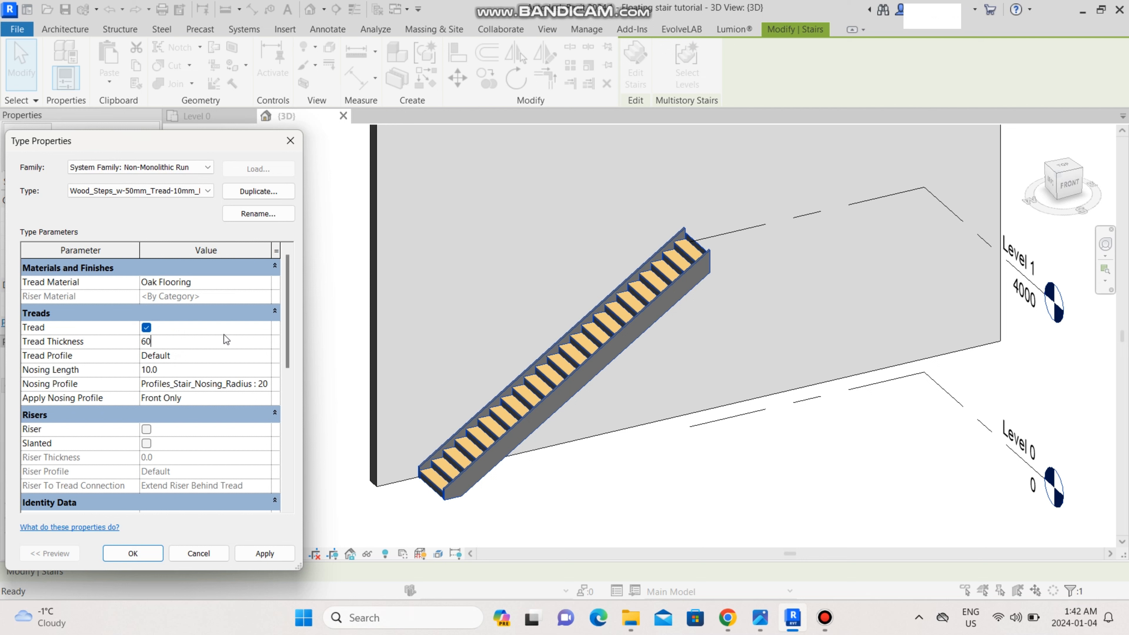
{"action": "left_click", "coordinate": [265, 553]}
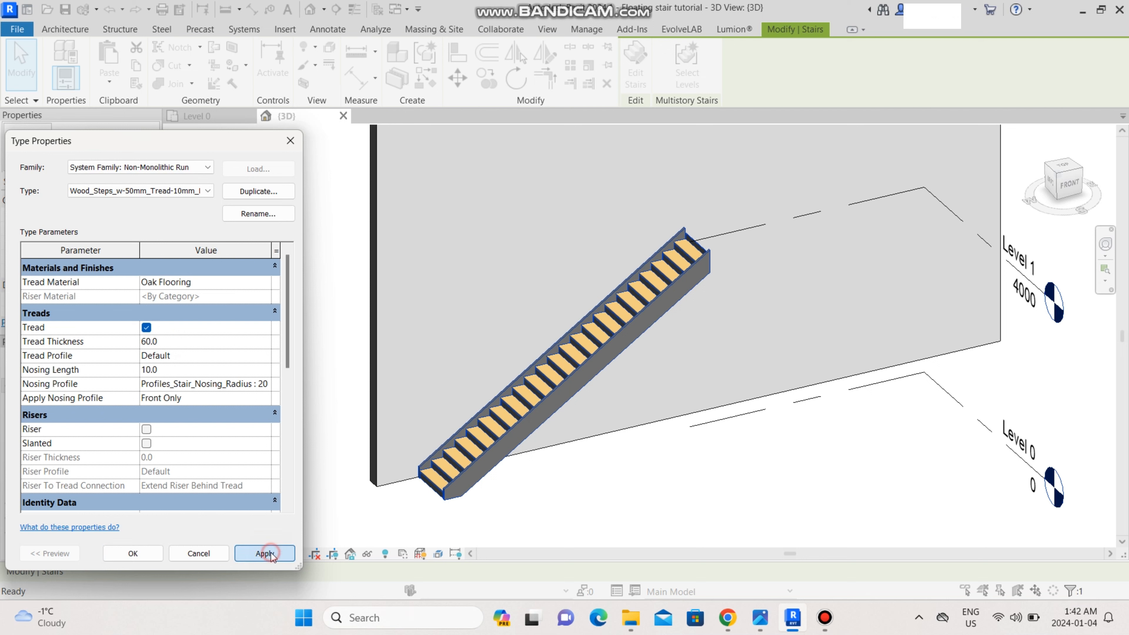
Step: Accept the run changes and apply the stair type to get the floating treads
{"action": "left_click", "coordinate": [264, 553]}
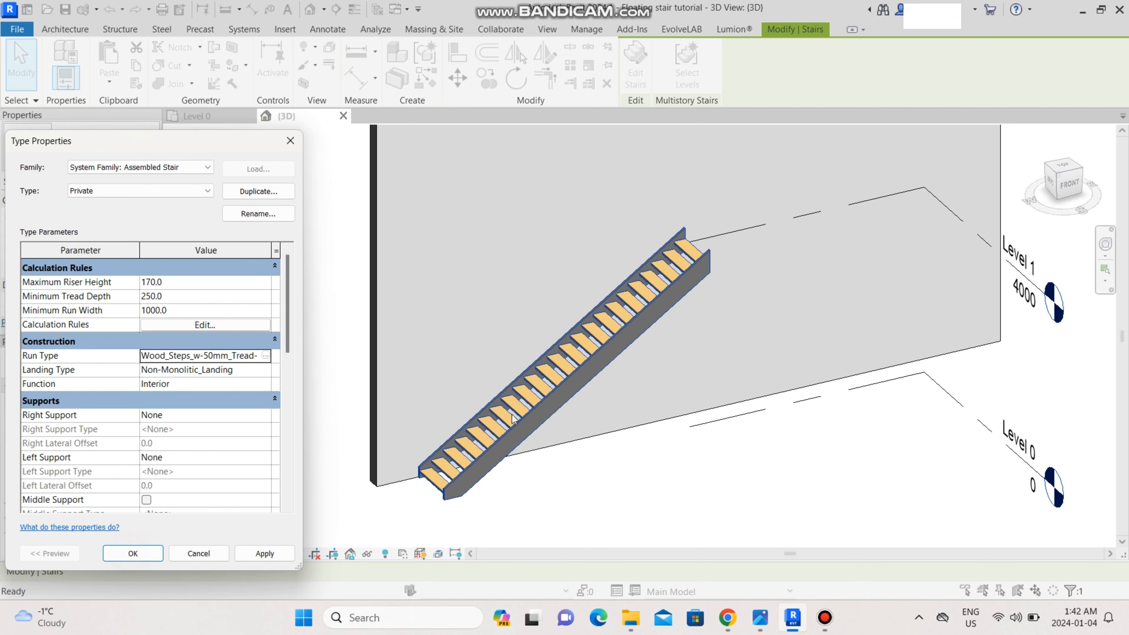
{"action": "mouse_move", "coordinate": [277, 535]}
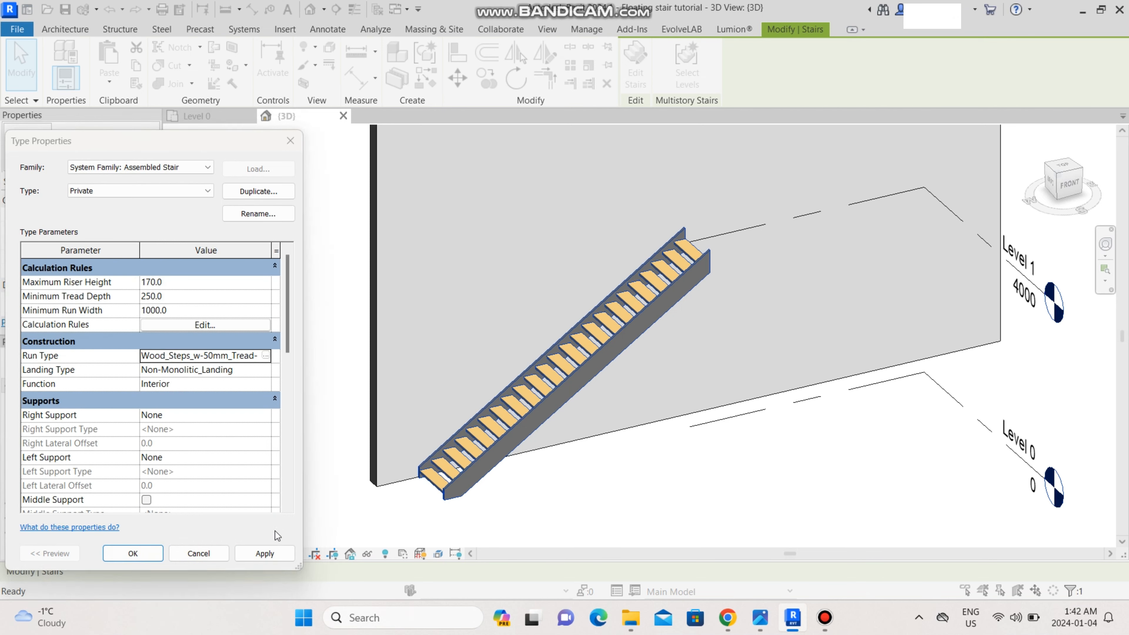
{"action": "left_click", "coordinate": [134, 553]}
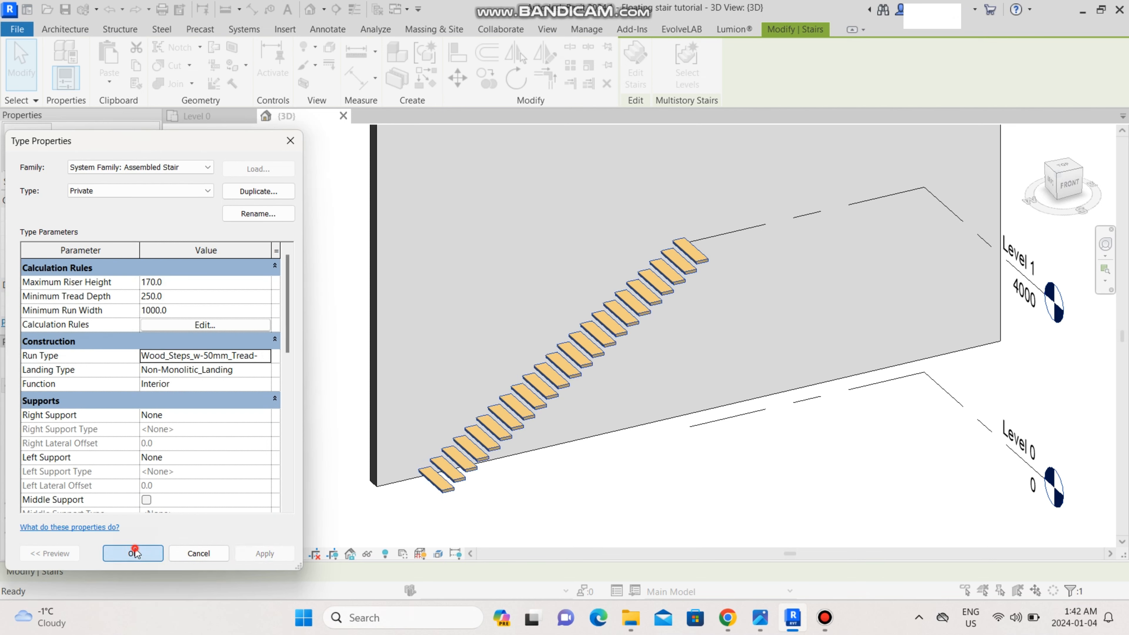
{"action": "left_click", "coordinate": [133, 553]}
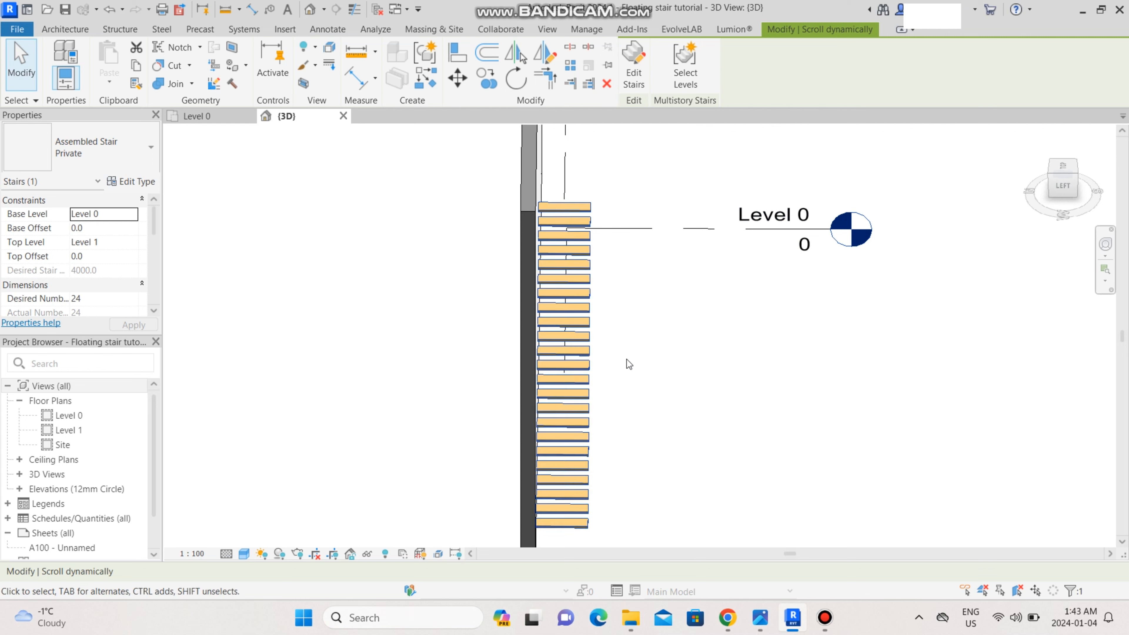
{"action": "left_click_drag", "start_coordinate": [628, 364], "coordinate": [365, 373]}
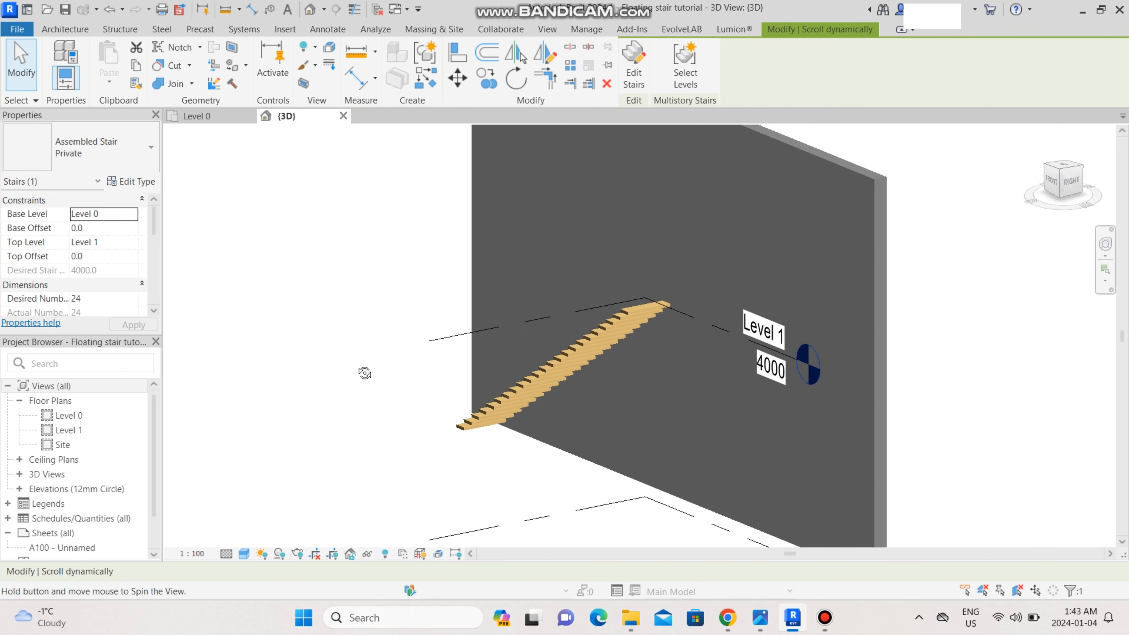